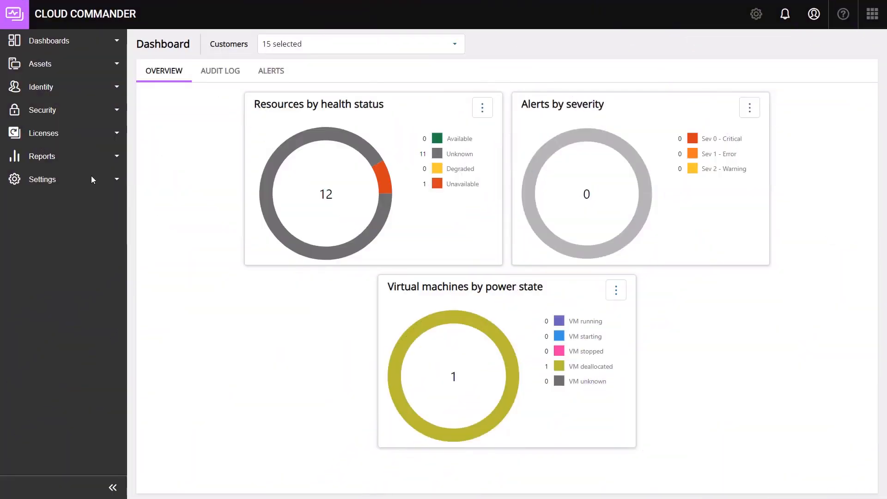
Step: Expand Identity in the sidebar and go to the Users page
left_click(41, 86)
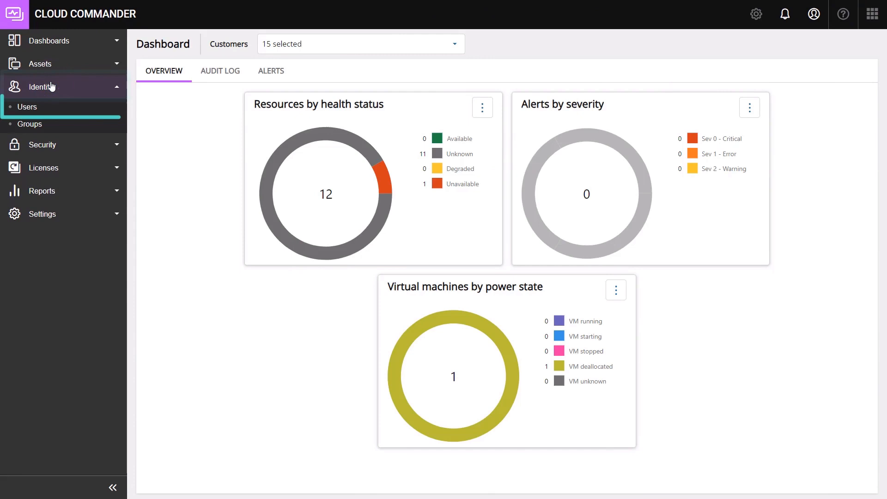
left_click(27, 107)
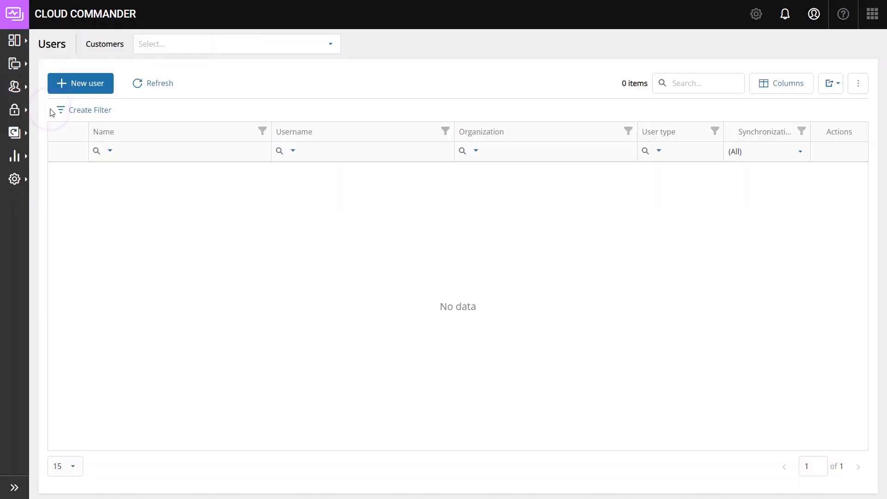
mouse_move(317, 275)
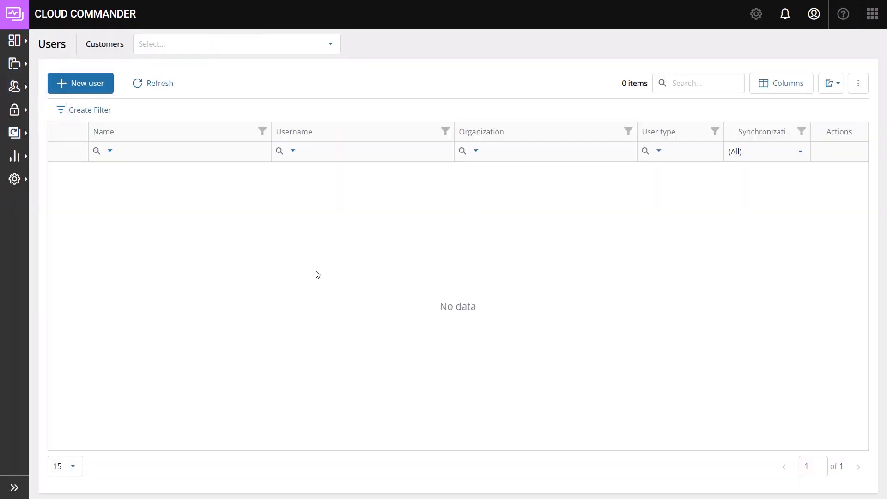
left_click(232, 43)
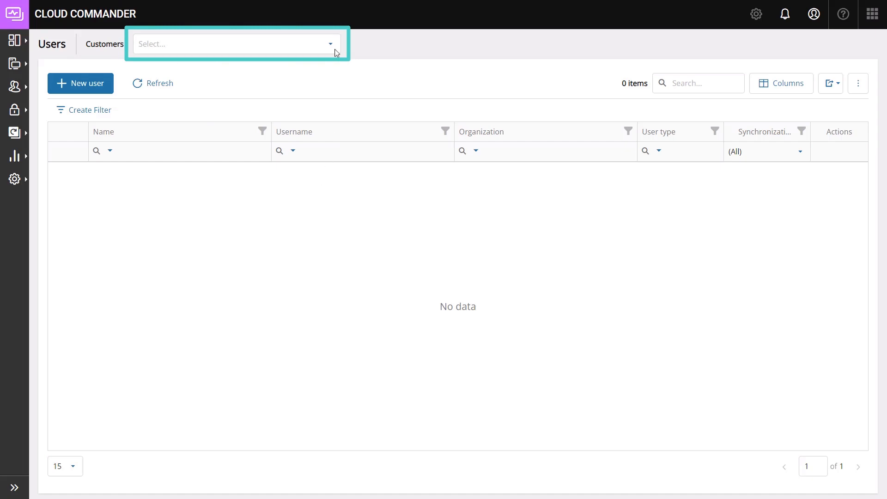
left_click(159, 219)
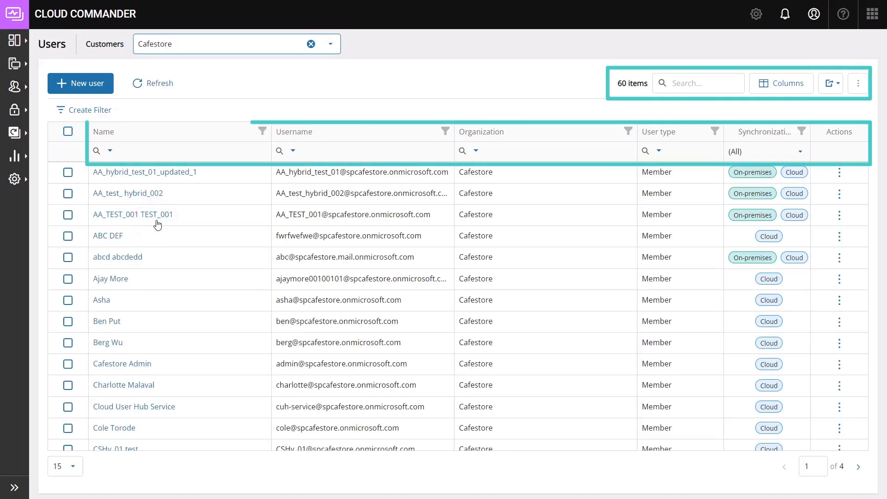
left_click(187, 151)
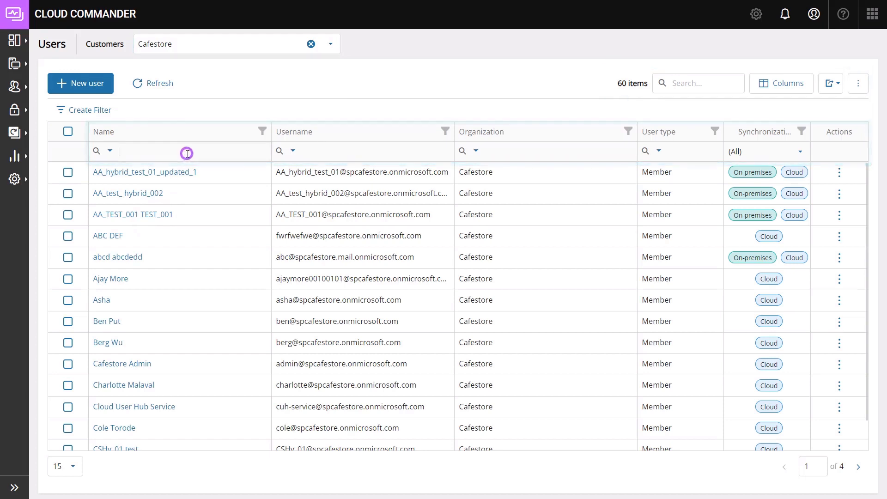
type("Charlotte")
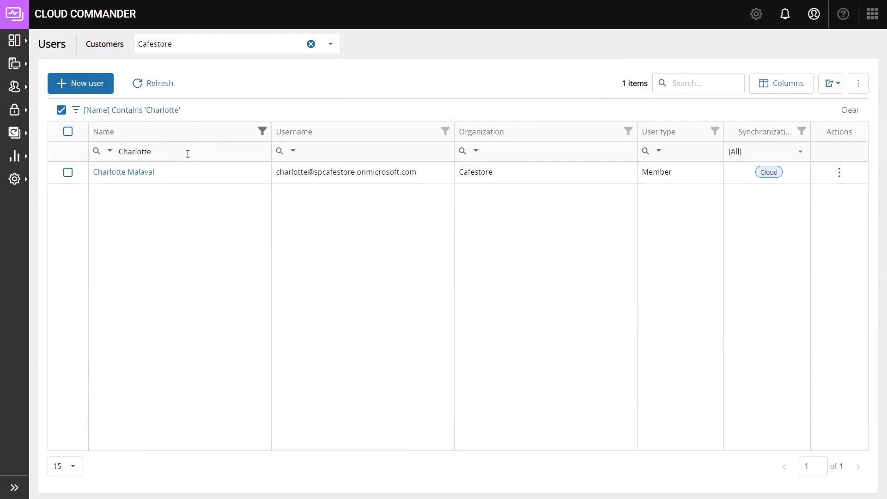
left_click(123, 172)
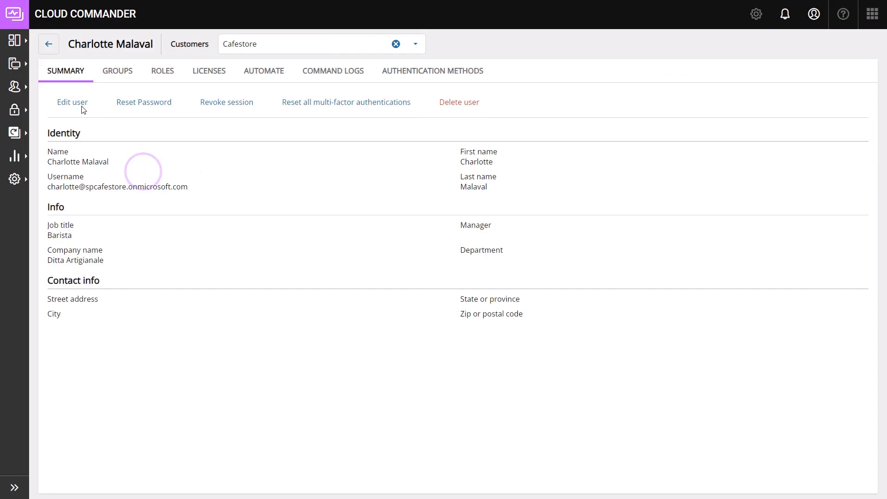
left_click(72, 102)
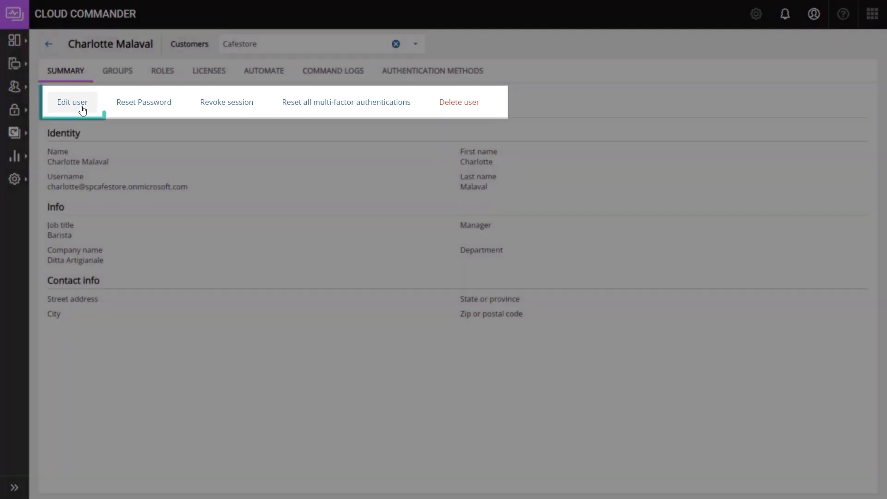
left_click(72, 103)
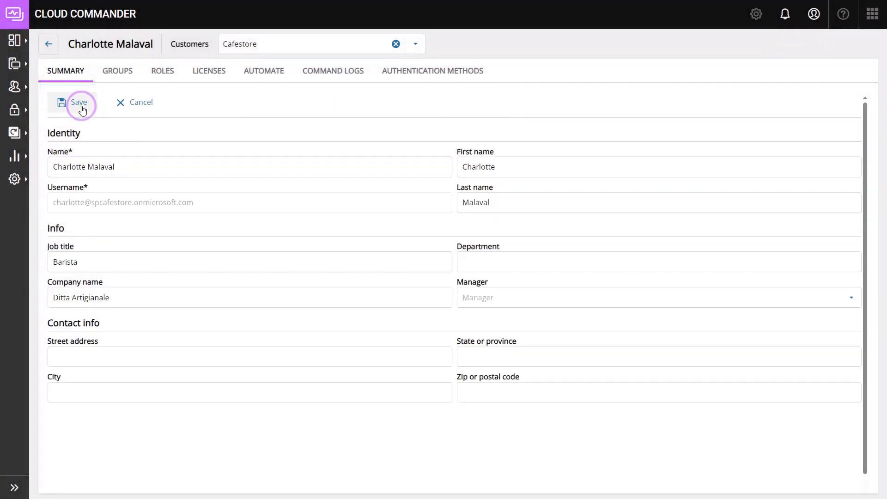
left_click(79, 103)
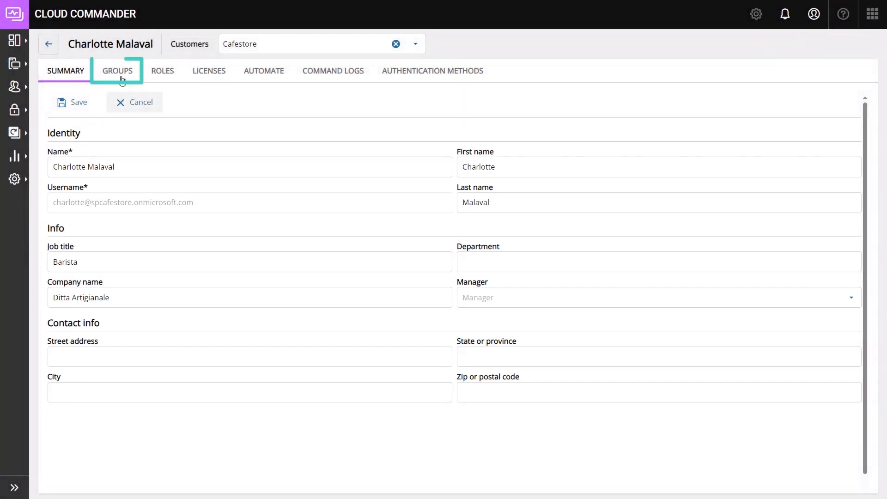
Step: Show the Select groups panel from the Groups tab's Add membership
left_click(117, 71)
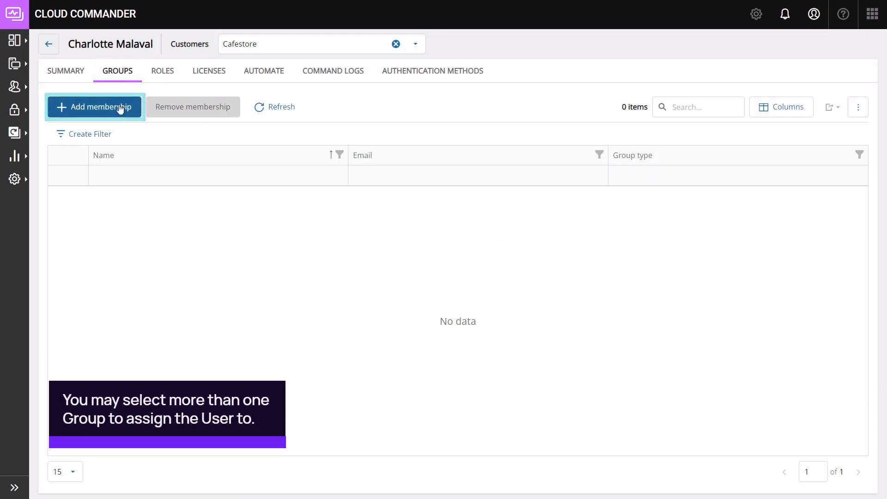
left_click(94, 107)
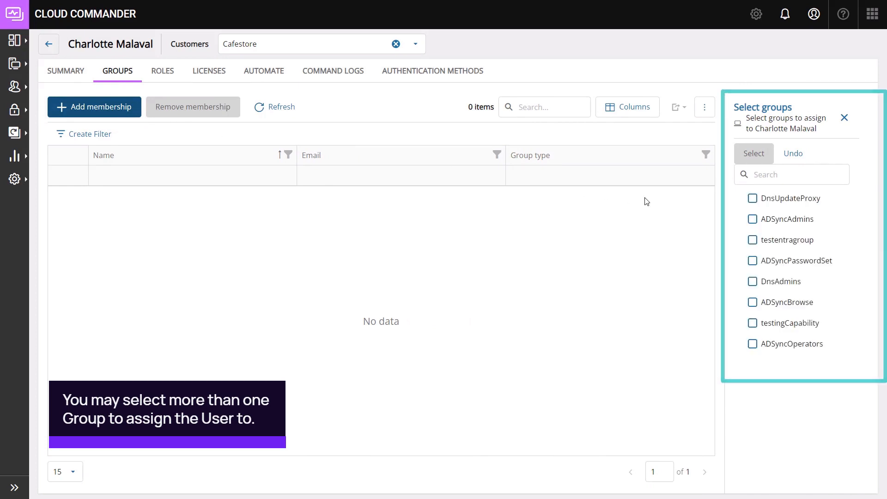
Step: Tick DnsAdmins in Select groups and confirm the assignment
left_click(753, 281)
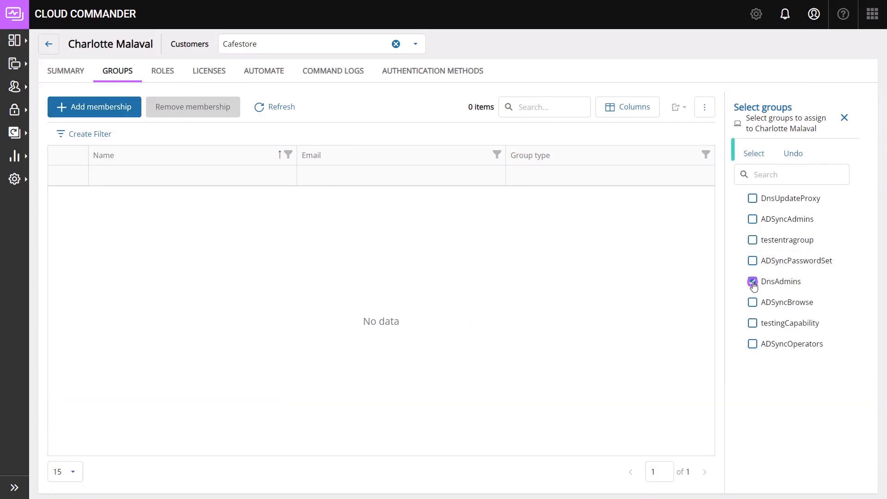
left_click(753, 281)
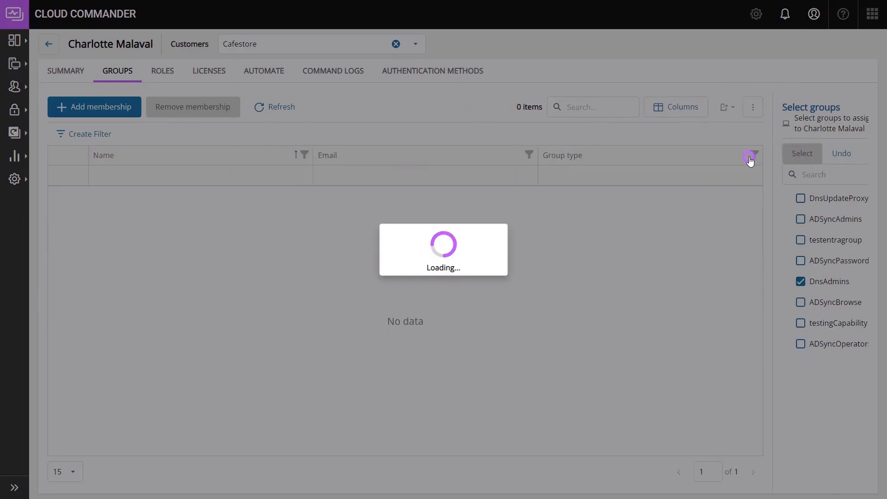
left_click(801, 153)
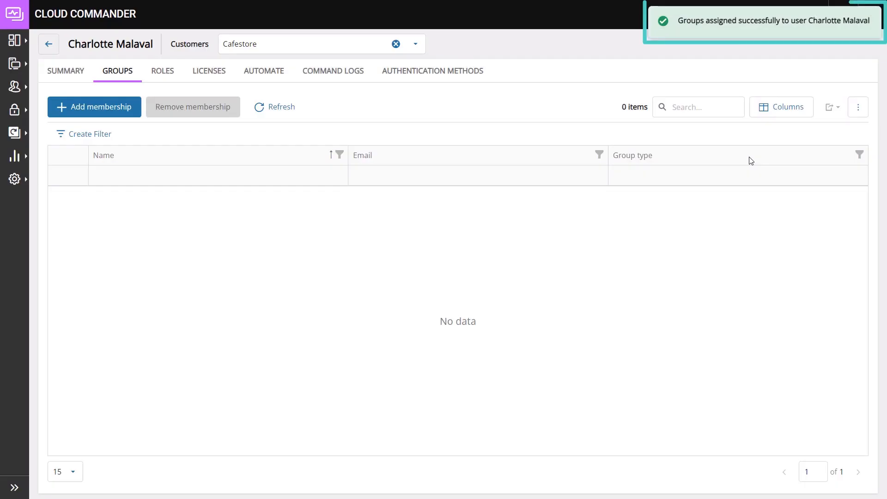